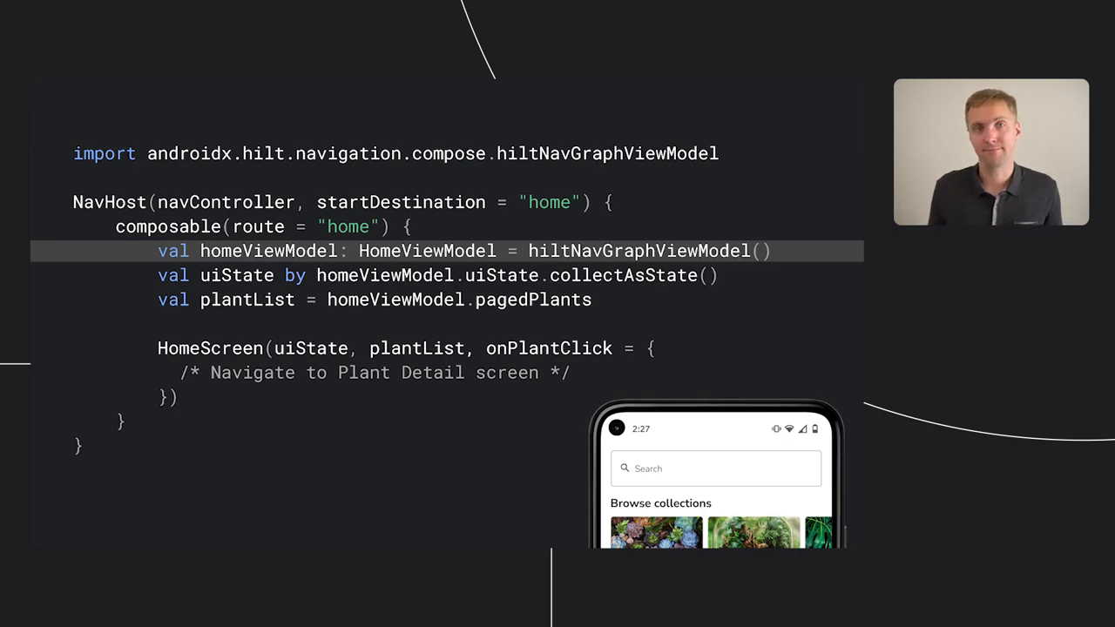
pyautogui.press('Right')
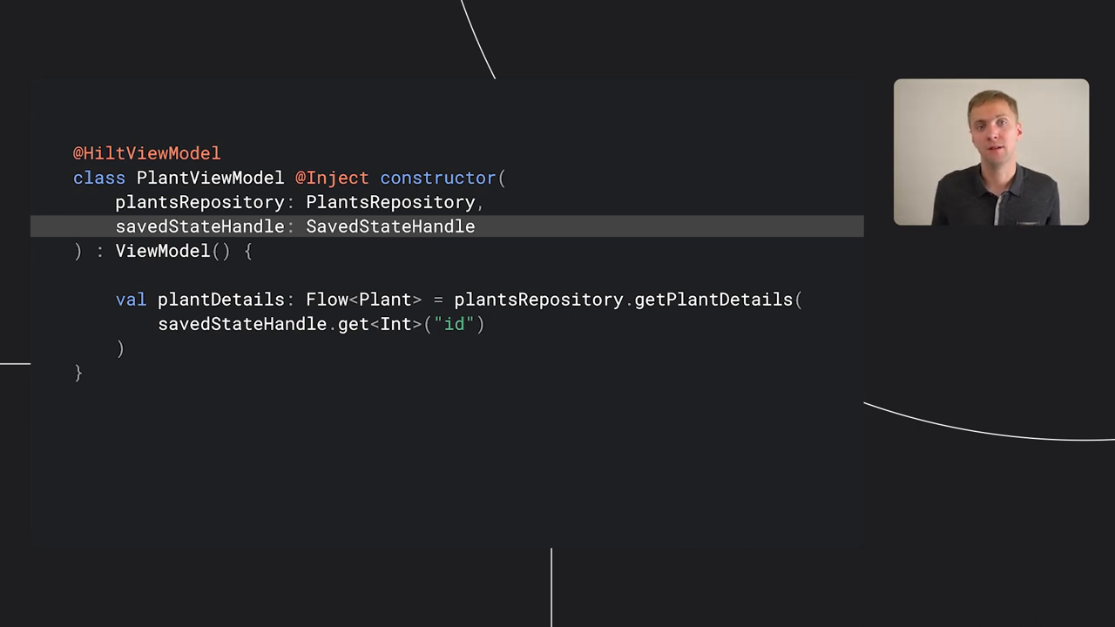
pyautogui.click(305, 324)
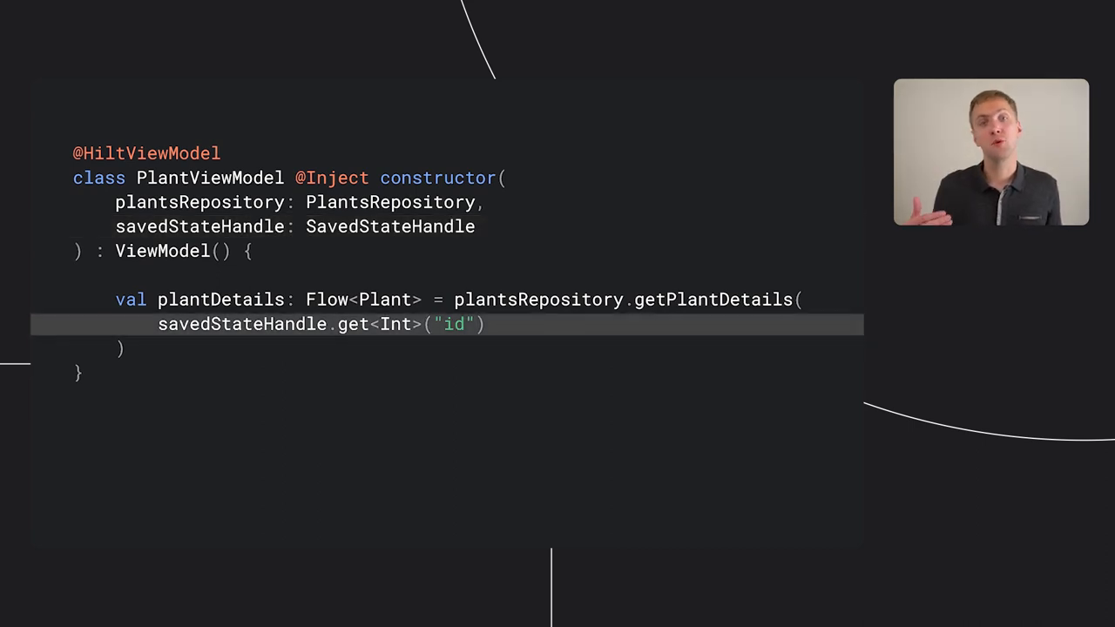